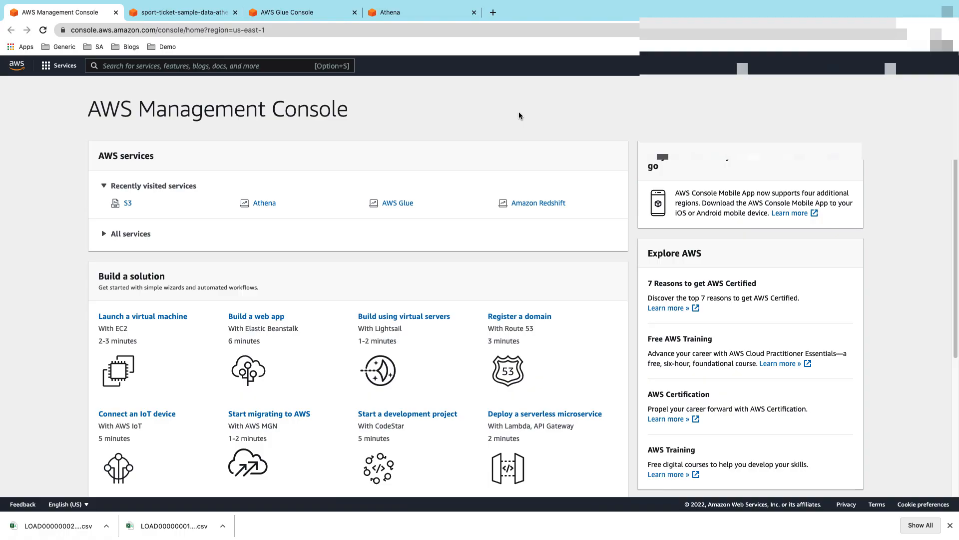
Switch to the S3 tab showing the sporting_event_ticket folder's two ticket CSV files.
{"action": "left_click", "coordinate": [180, 12]}
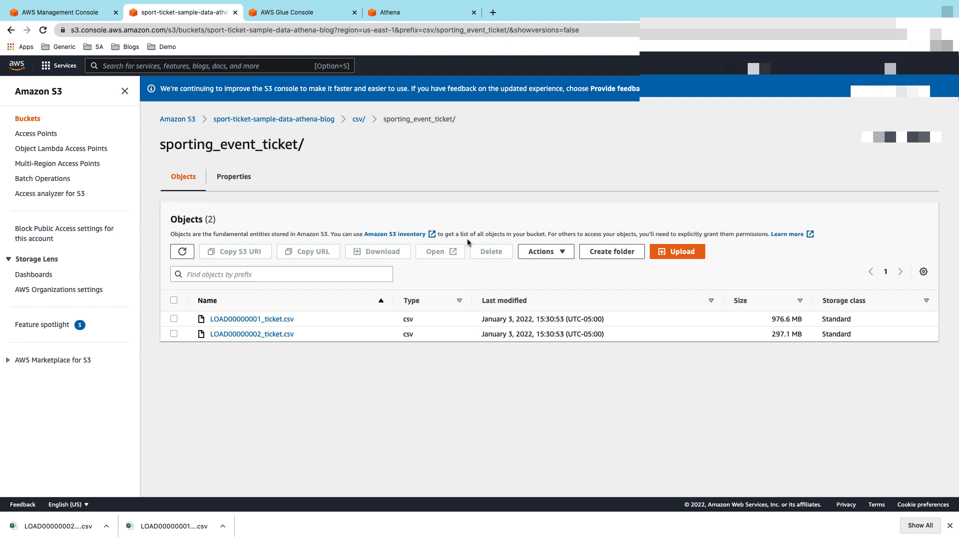
{"action": "mouse_move", "coordinate": [330, 370]}
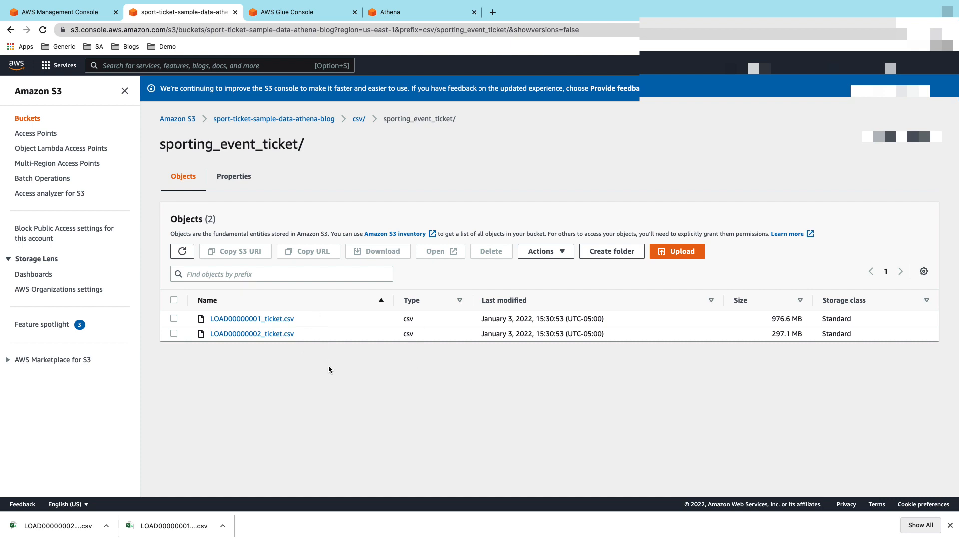
{"action": "mouse_move", "coordinate": [348, 131]}
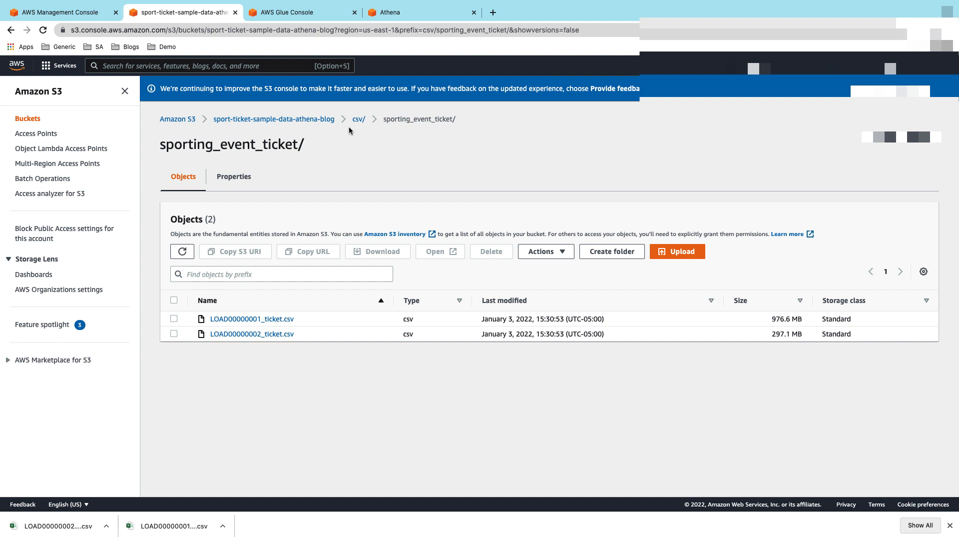
Review the ticketdata sporting_event_ticket table: nine-column CSV schema, about 14.36 million records.
{"action": "left_click", "coordinate": [301, 12]}
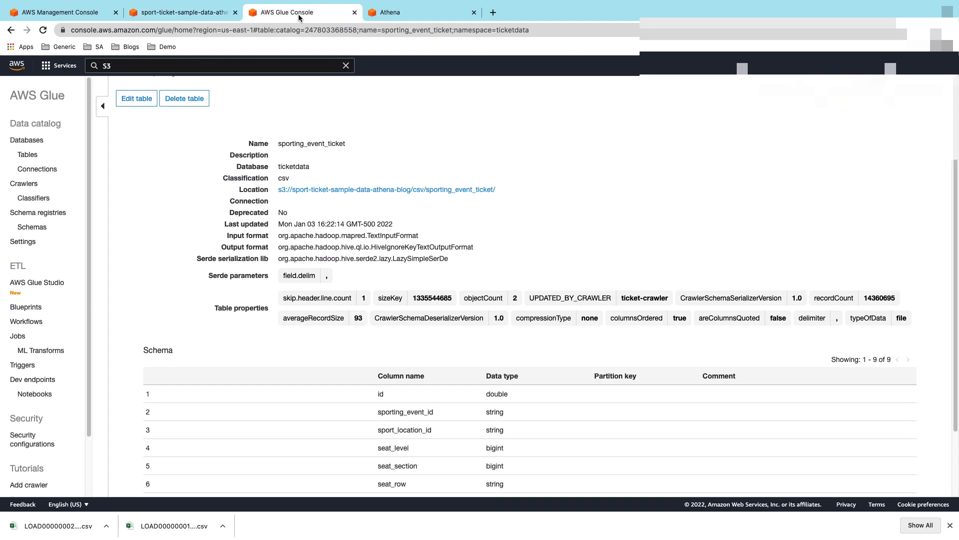
{"action": "mouse_move", "coordinate": [306, 170]}
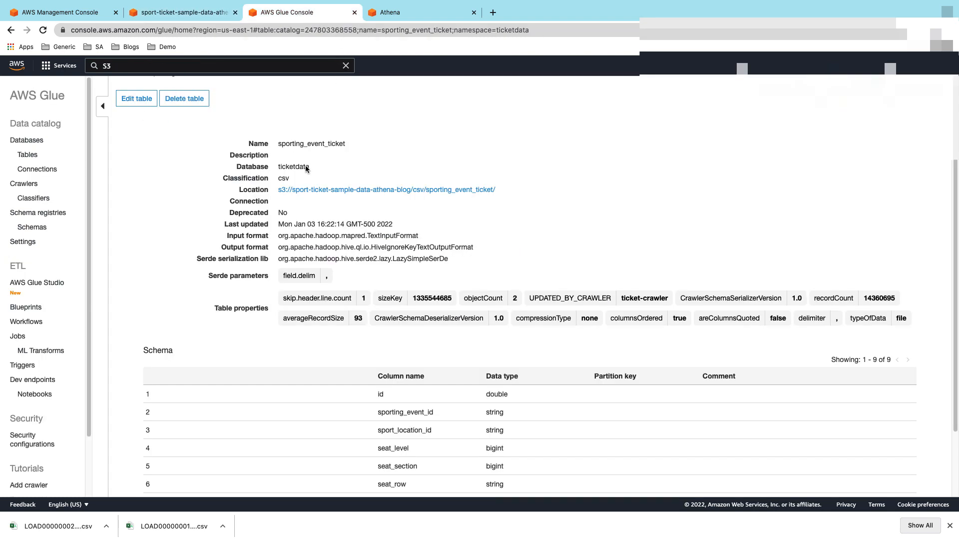
{"action": "mouse_move", "coordinate": [395, 199]}
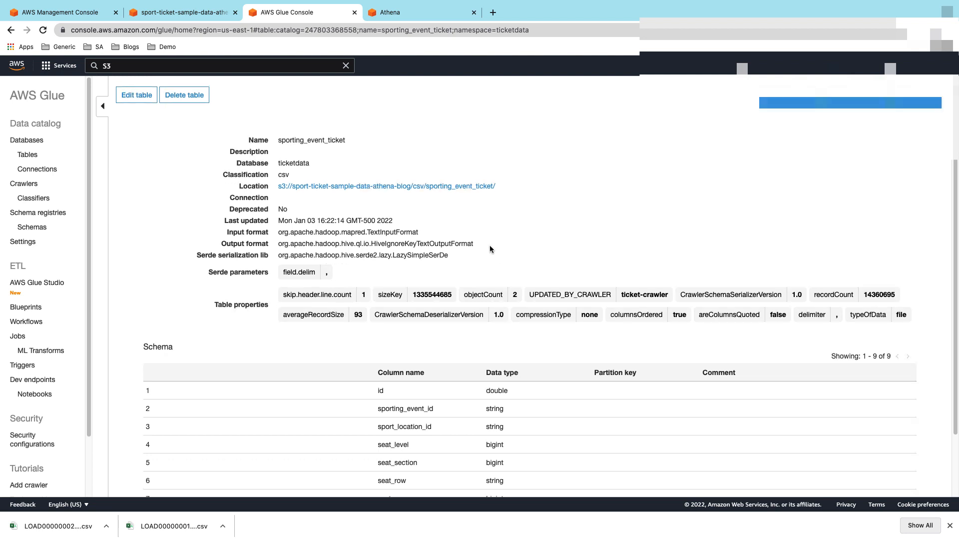
{"action": "scroll", "scroll_direction": "down", "scroll_amount": 3}
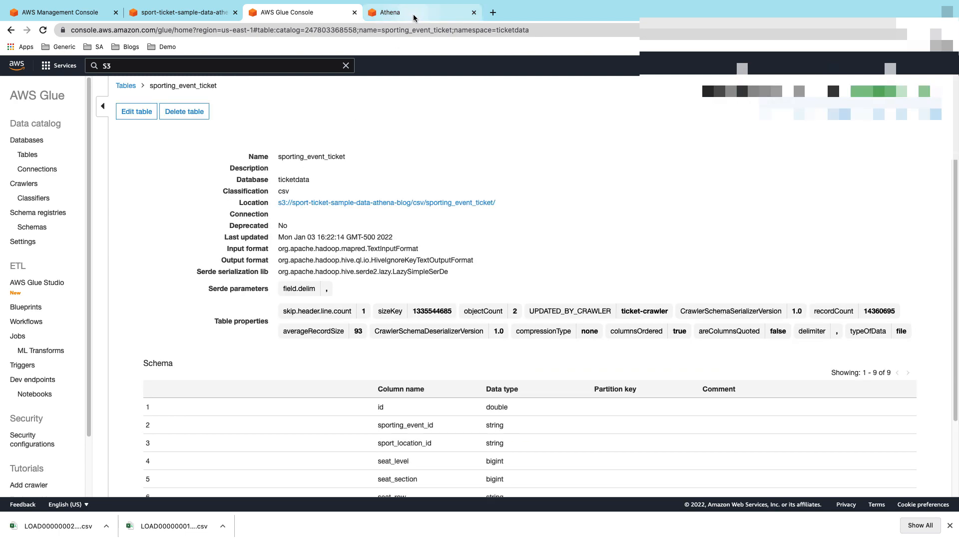
Run the CREATE TABLE statement creating Iceberg table iceberg_sporting_event_ticket in ticketdata.
{"action": "left_click", "coordinate": [390, 12]}
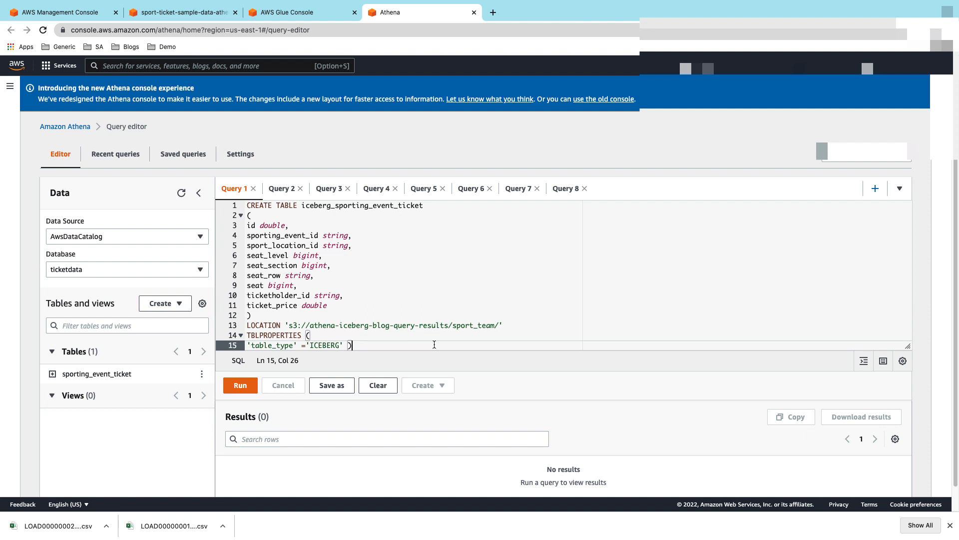
{"action": "left_click", "coordinate": [240, 384]}
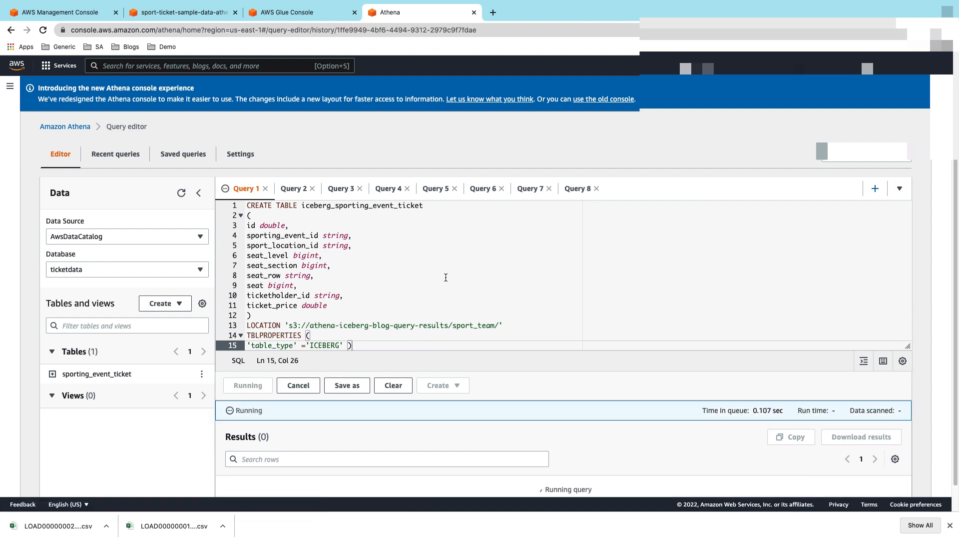
{"action": "left_click", "coordinate": [294, 187]}
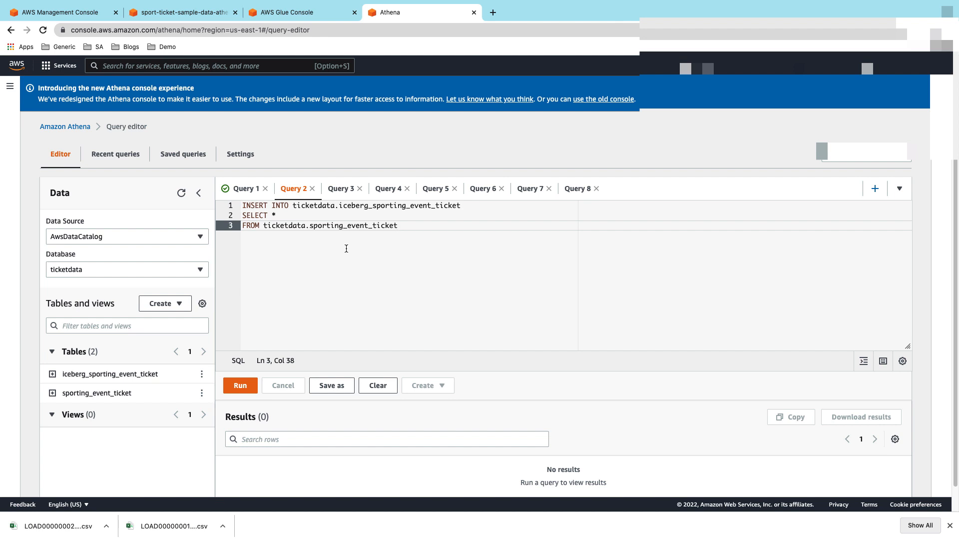
Run INSERT INTO iceberg_sporting_event_ticket SELECT * FROM sporting_event_ticket, scanning 1.24 GB.
{"action": "double_click", "coordinate": [284, 226]}
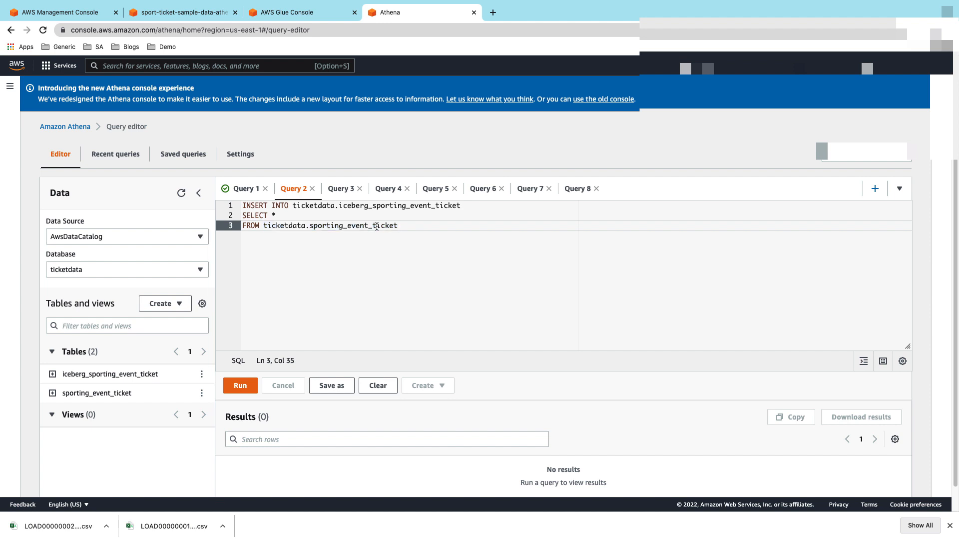
{"action": "double_click", "coordinate": [353, 226]}
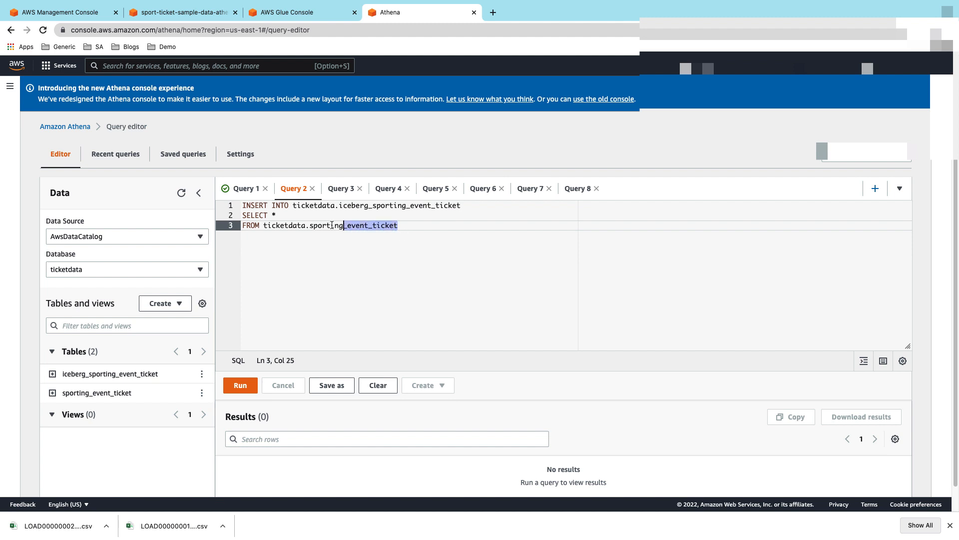
{"action": "left_click", "coordinate": [240, 385]}
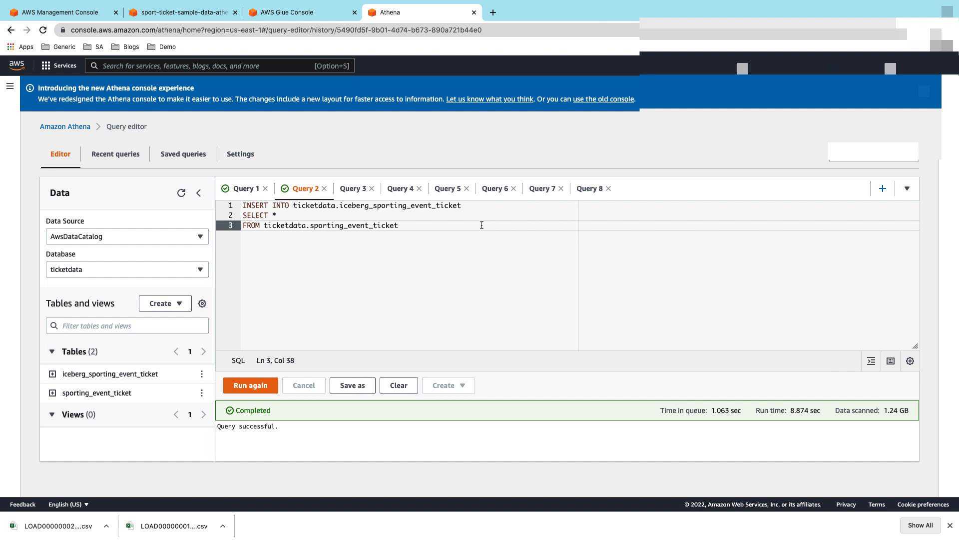
{"action": "left_click", "coordinate": [354, 188]}
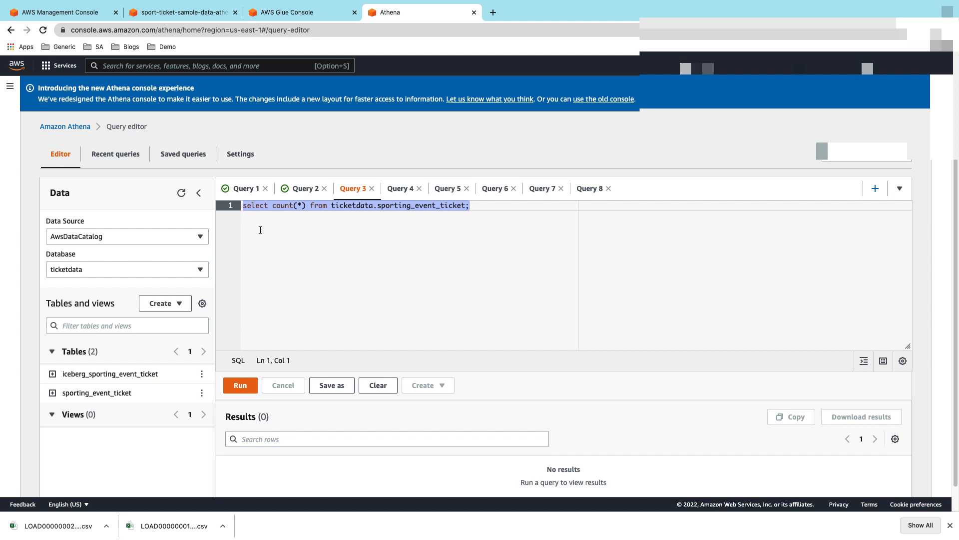
Run select count(*) on both sporting_event_ticket and iceberg_sporting_event_ticket.
{"action": "left_click", "coordinate": [240, 385]}
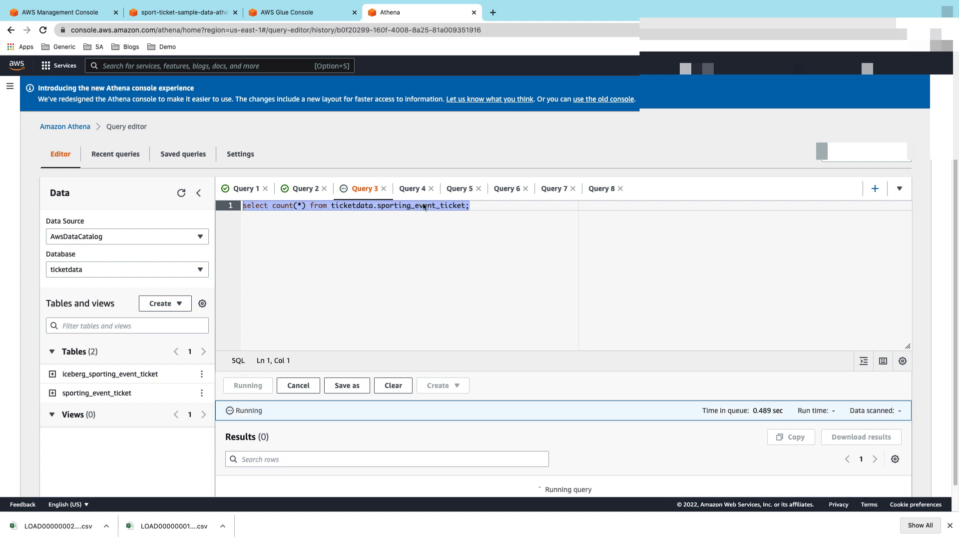
{"action": "left_click", "coordinate": [411, 187]}
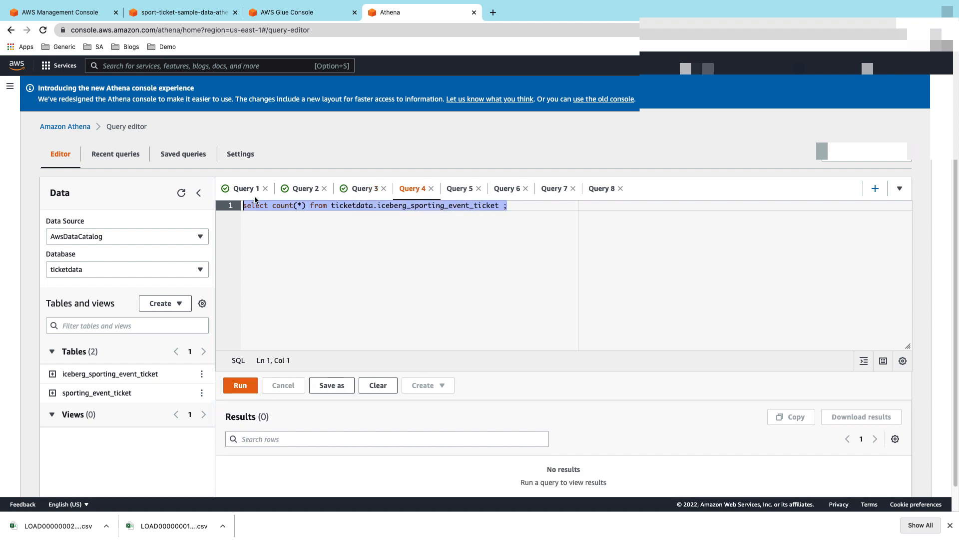
{"action": "left_click", "coordinate": [240, 385]}
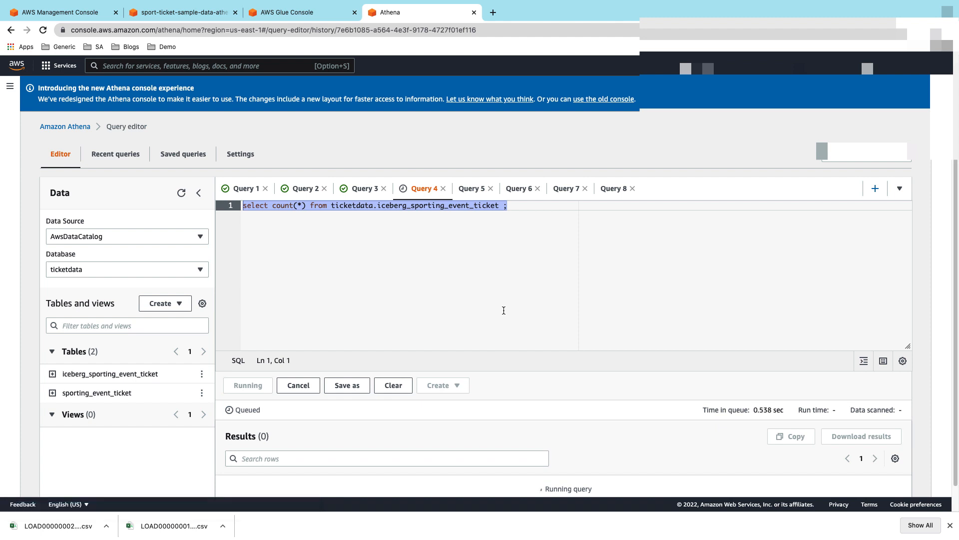
{"action": "left_click", "coordinate": [365, 188]}
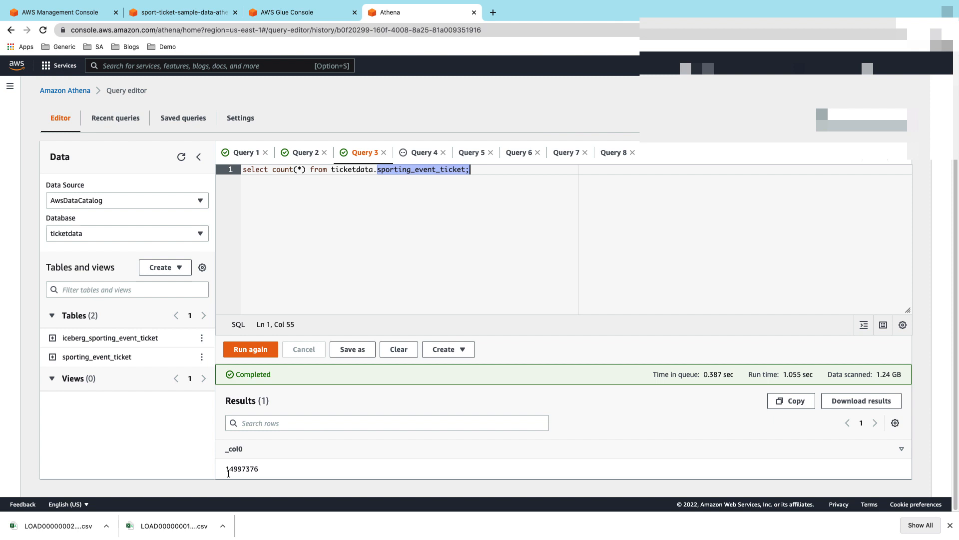
Compare the two results, both showing 14,997,376 rows.
{"action": "double_click", "coordinate": [233, 468]}
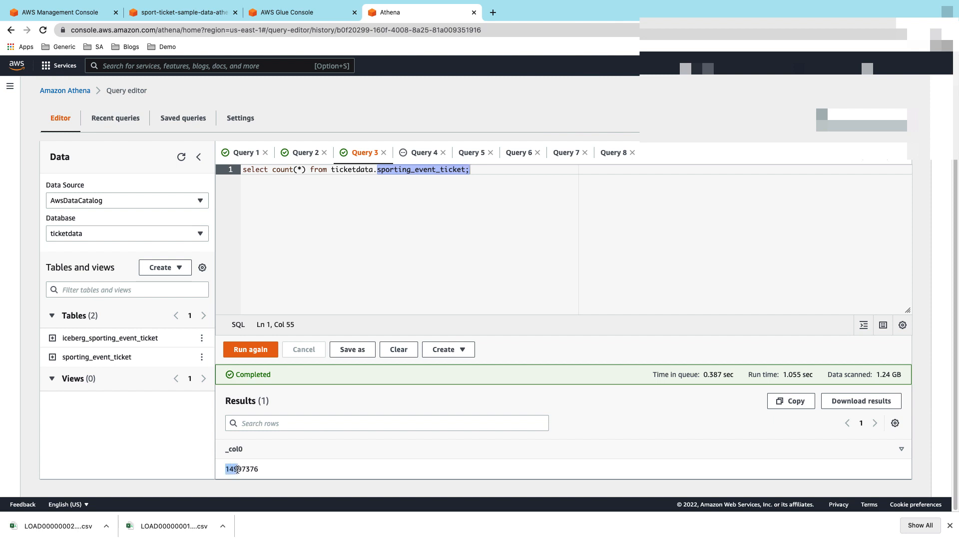
{"action": "double_click", "coordinate": [241, 468]}
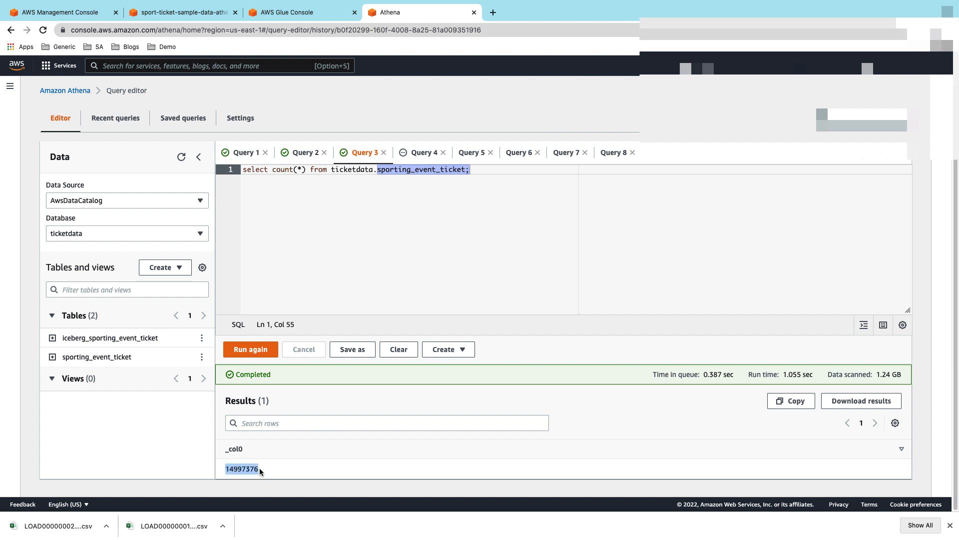
{"action": "left_click", "coordinate": [384, 294]}
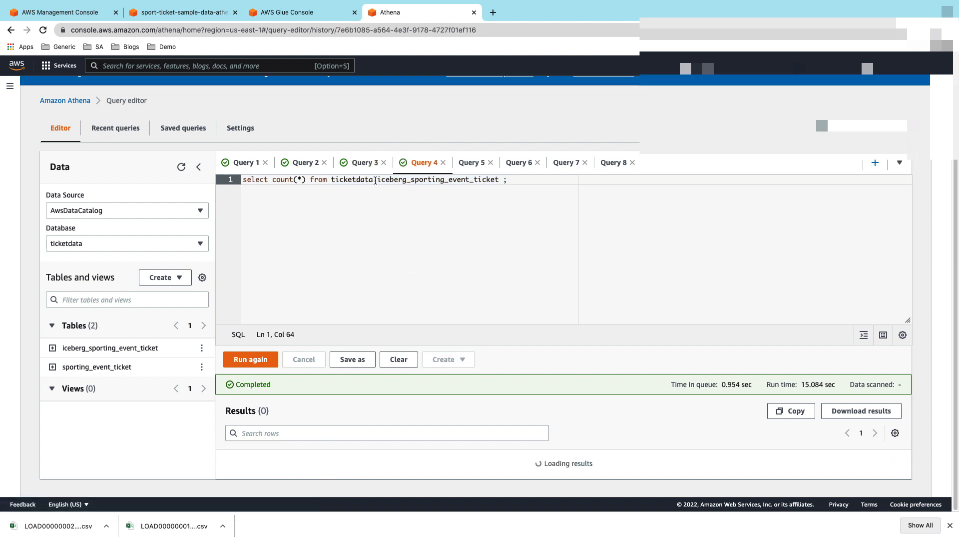
{"action": "double_click", "coordinate": [438, 179]}
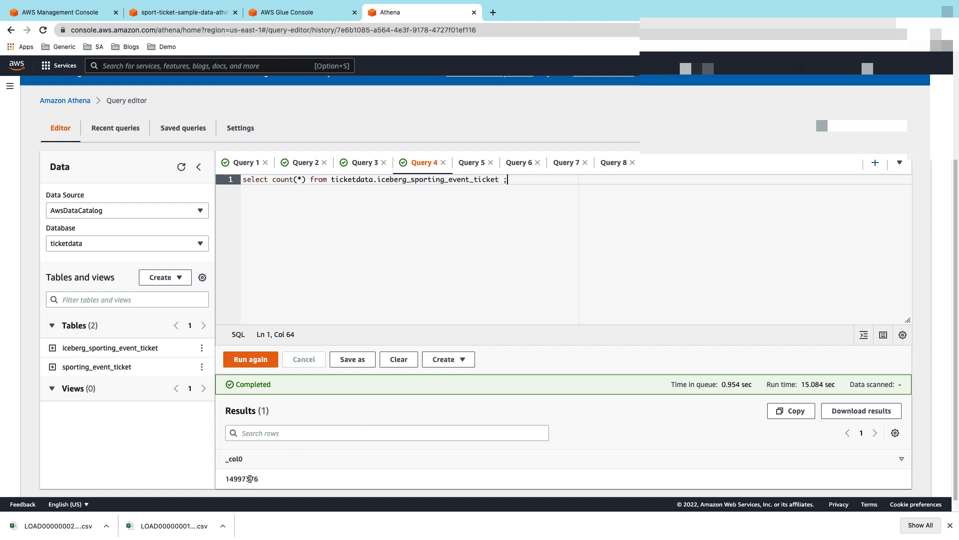
{"action": "double_click", "coordinate": [241, 479]}
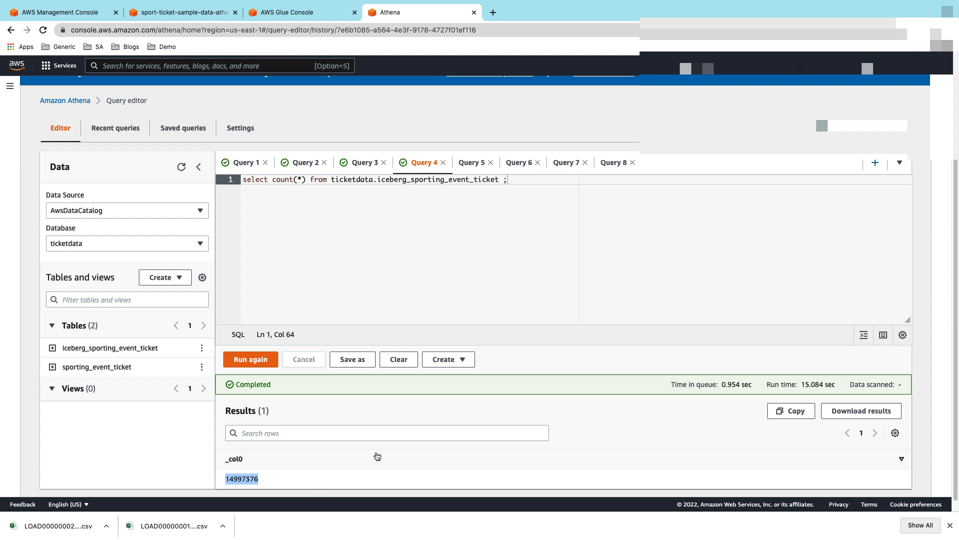
{"action": "left_click", "coordinate": [506, 180]}
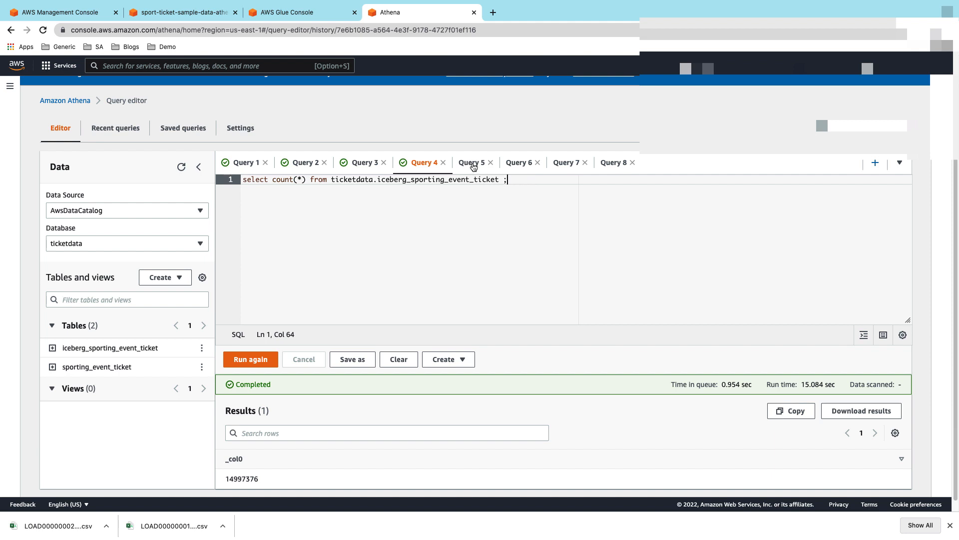
Select ticket id 12033521 from the Iceberg table, returning seat A3 priced 36.2.
{"action": "left_click", "coordinate": [472, 163]}
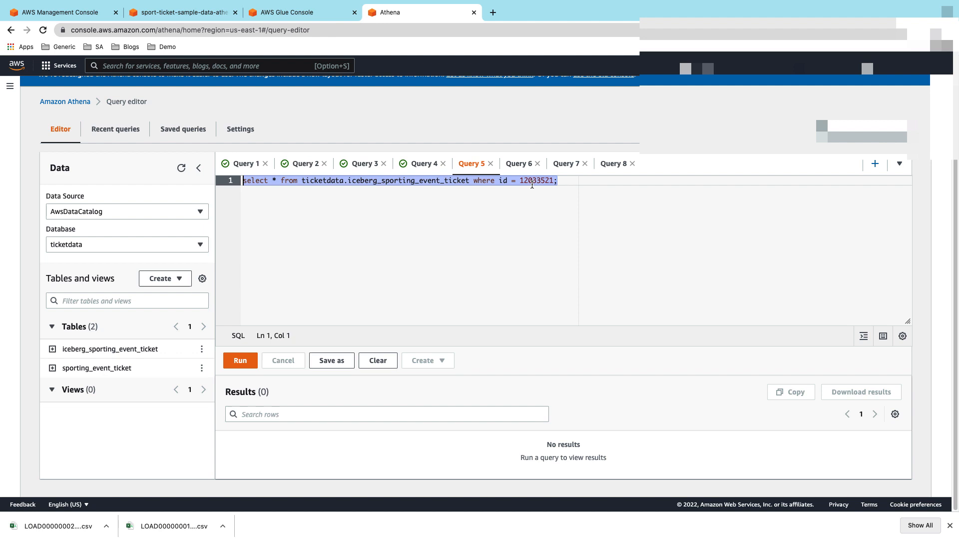
{"action": "left_click", "coordinate": [240, 359]}
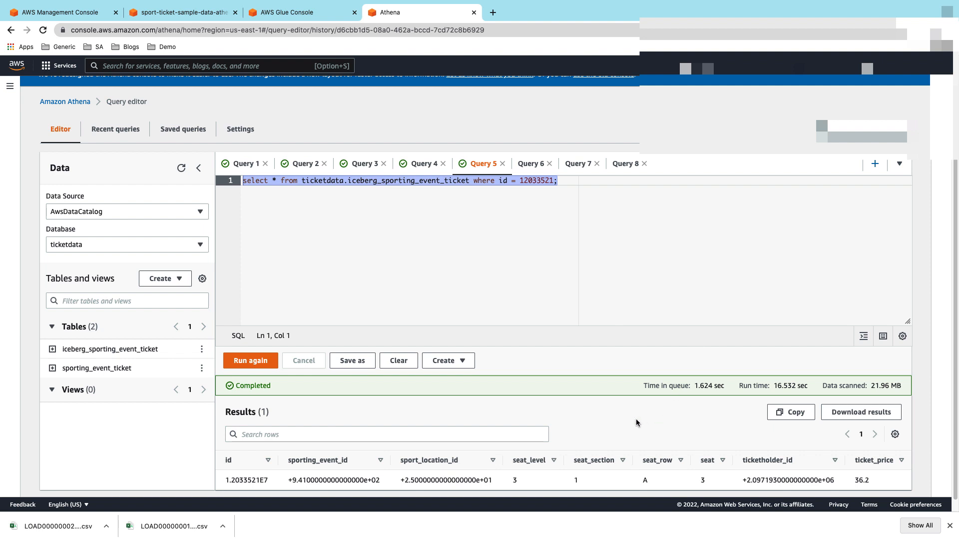
{"action": "mouse_move", "coordinate": [861, 483]}
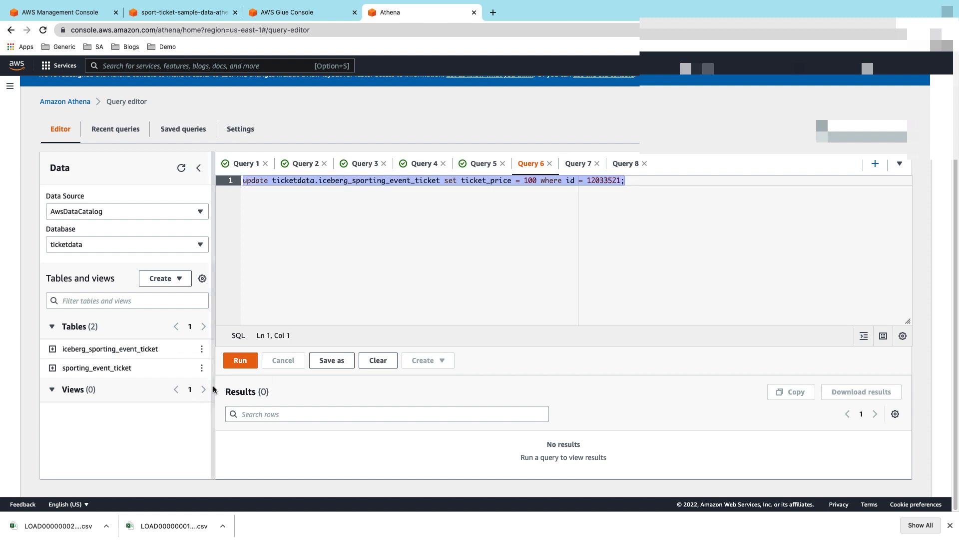
Update ticket_price to 100 for id 12033521 in iceberg_sporting_event_ticket.
{"action": "left_click", "coordinate": [240, 360]}
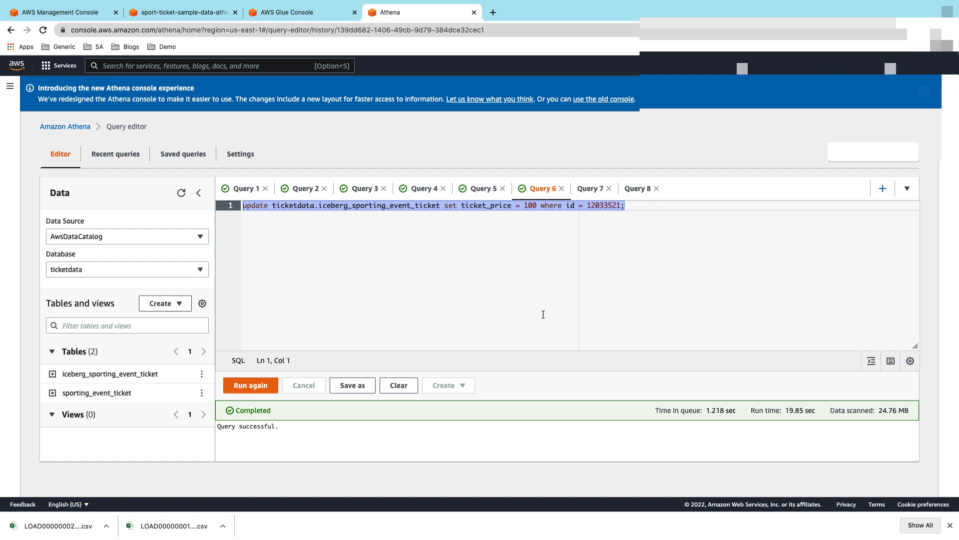
{"action": "left_click", "coordinate": [590, 188]}
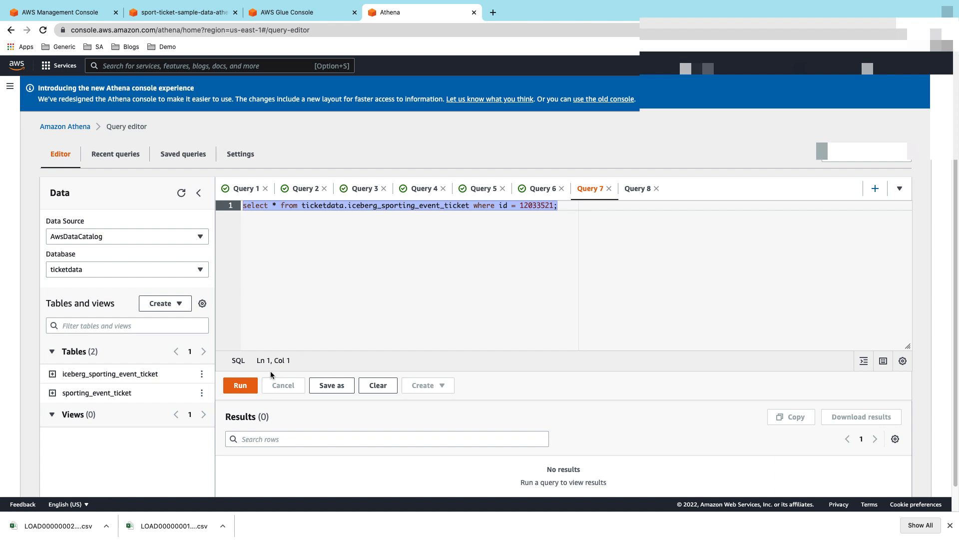
Re-run the lookup of ticket 12033521, now returning ticket_price 100.0.
{"action": "left_click", "coordinate": [241, 384]}
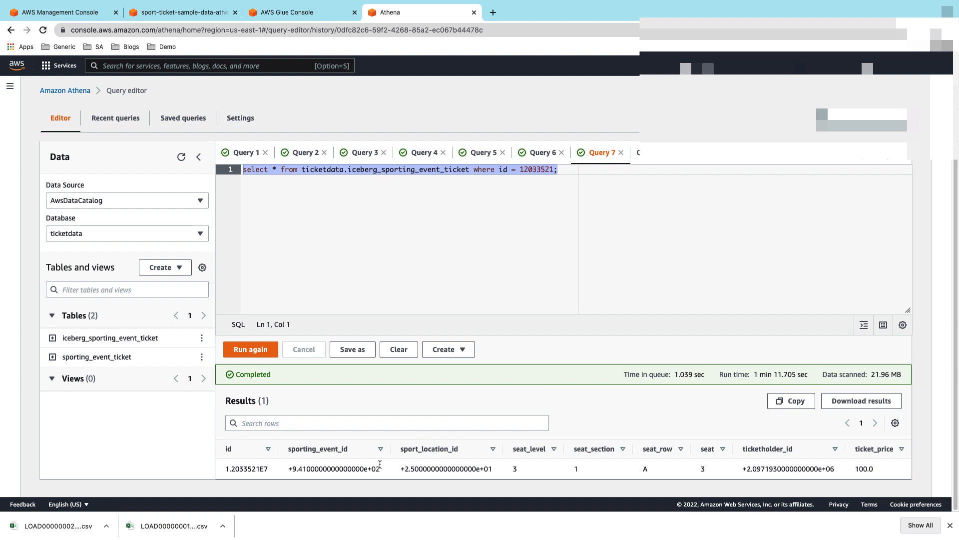
{"action": "mouse_move", "coordinate": [239, 481]}
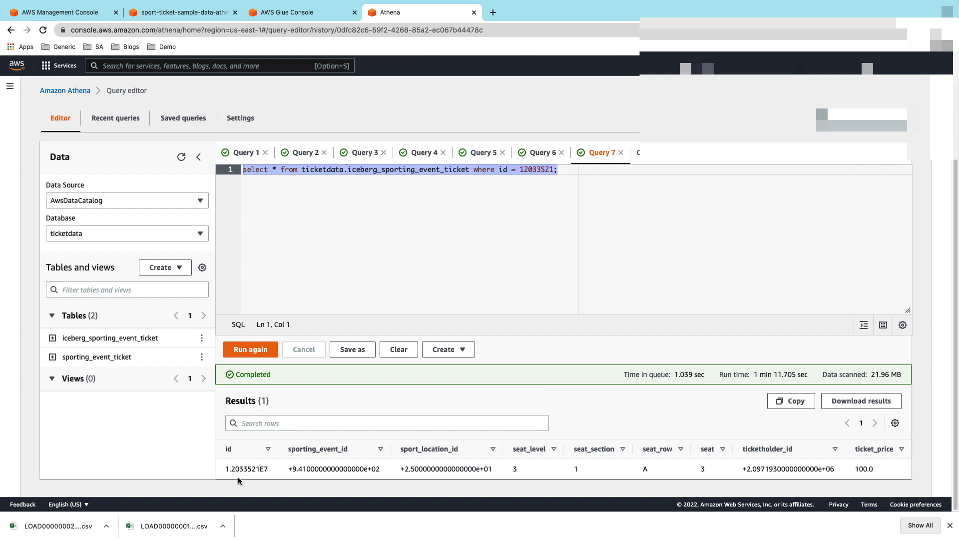
{"action": "mouse_move", "coordinate": [873, 490]}
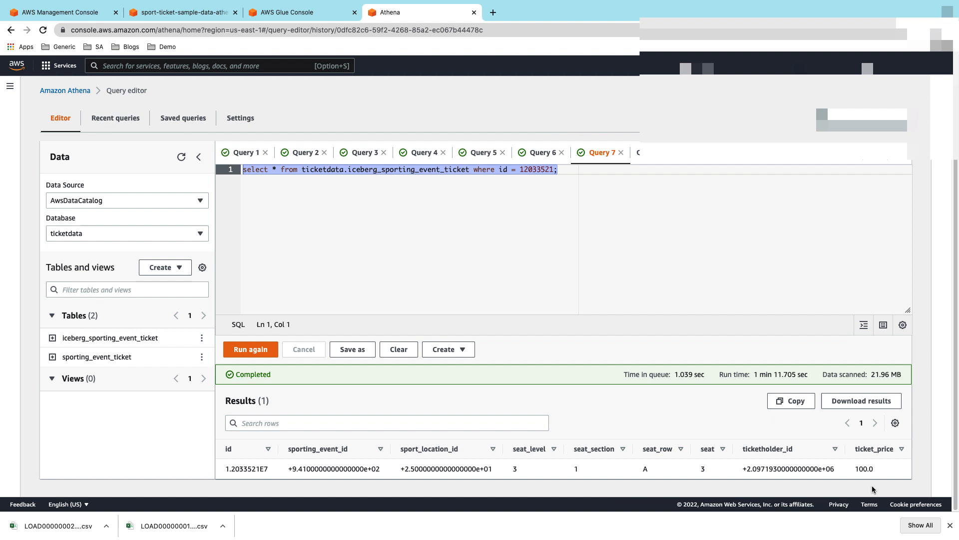
{"action": "mouse_move", "coordinate": [870, 482]}
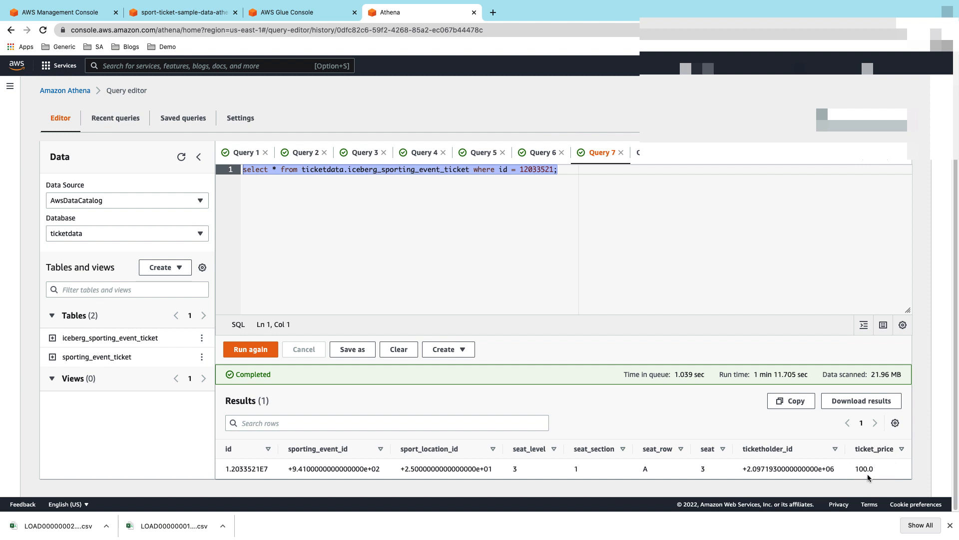
{"action": "mouse_move", "coordinate": [787, 335]}
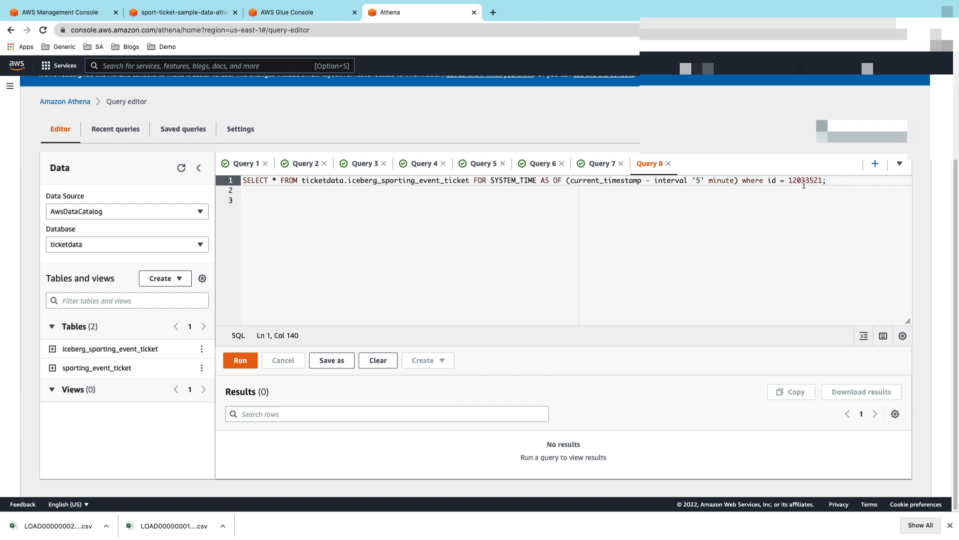
Run the five-minutes-ago time-travel query on ticket 12033521, comparing price 36.2 against 100.0.
{"action": "double_click", "coordinate": [803, 180]}
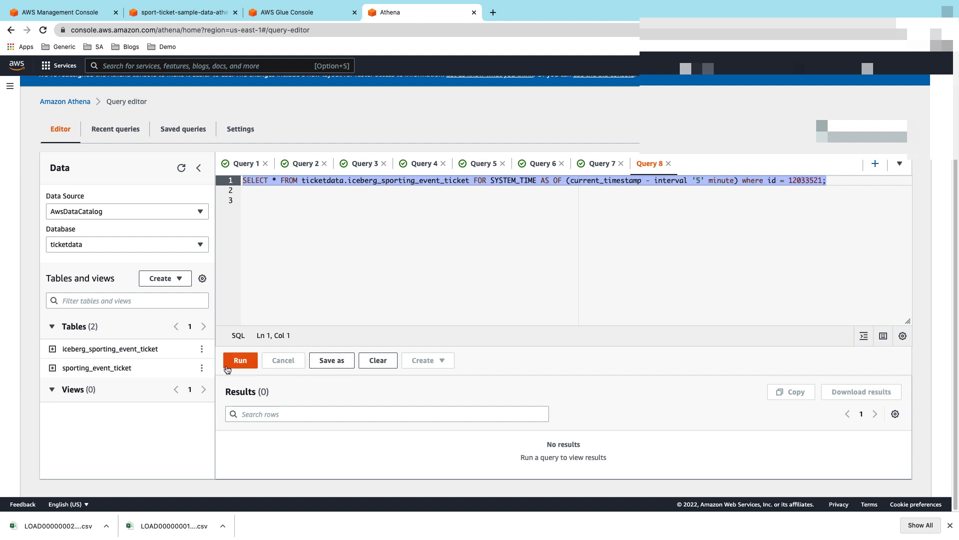
{"action": "left_click", "coordinate": [240, 360]}
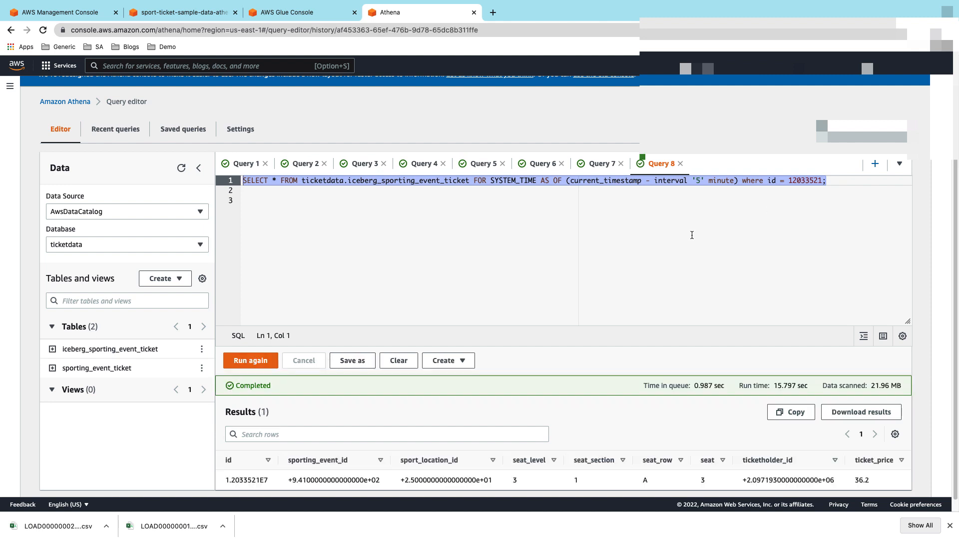
{"action": "mouse_move", "coordinate": [750, 401]}
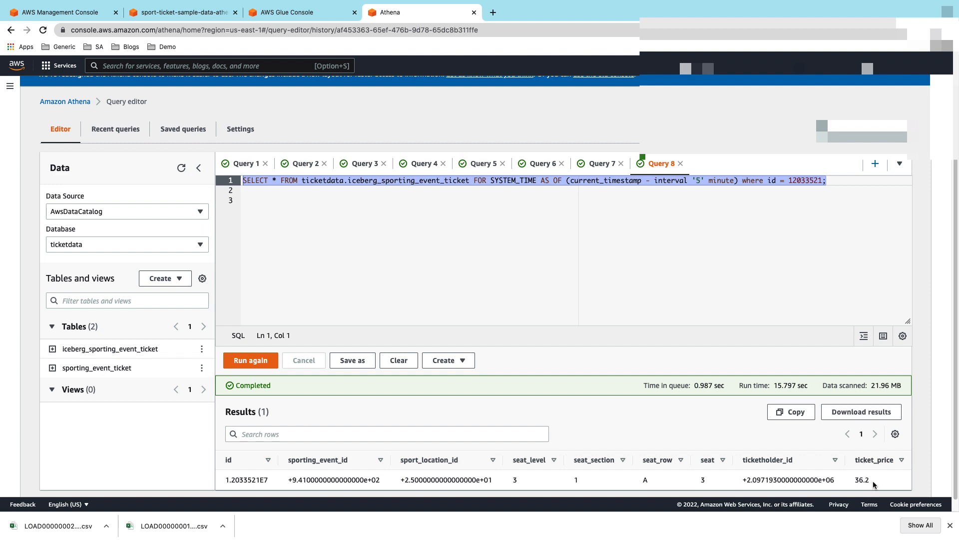
{"action": "double_click", "coordinate": [863, 479]}
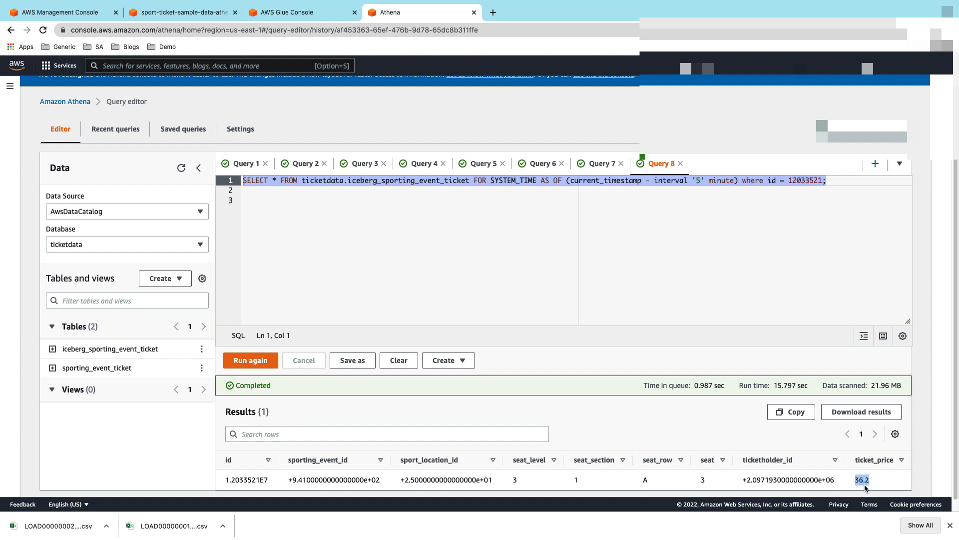
{"action": "left_click", "coordinate": [596, 164]}
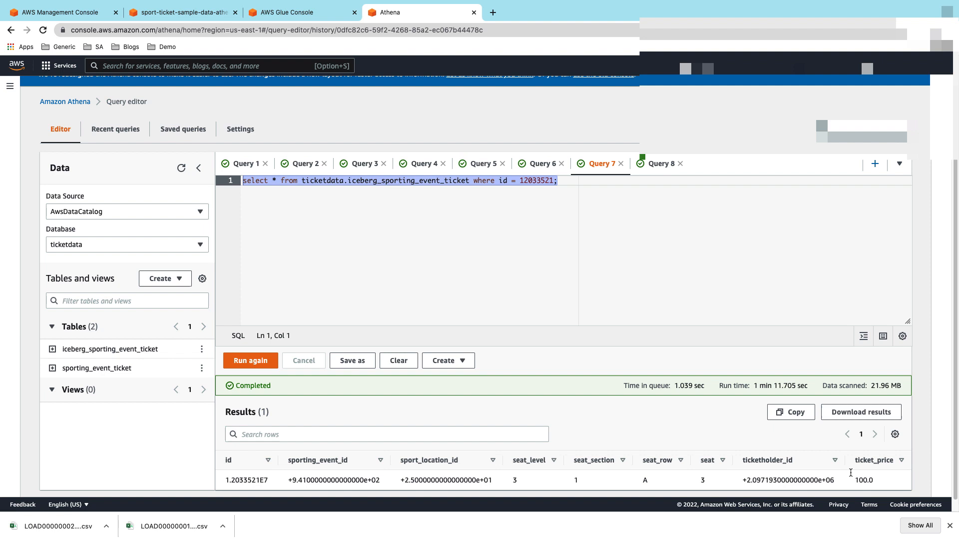
{"action": "left_click", "coordinate": [661, 164]}
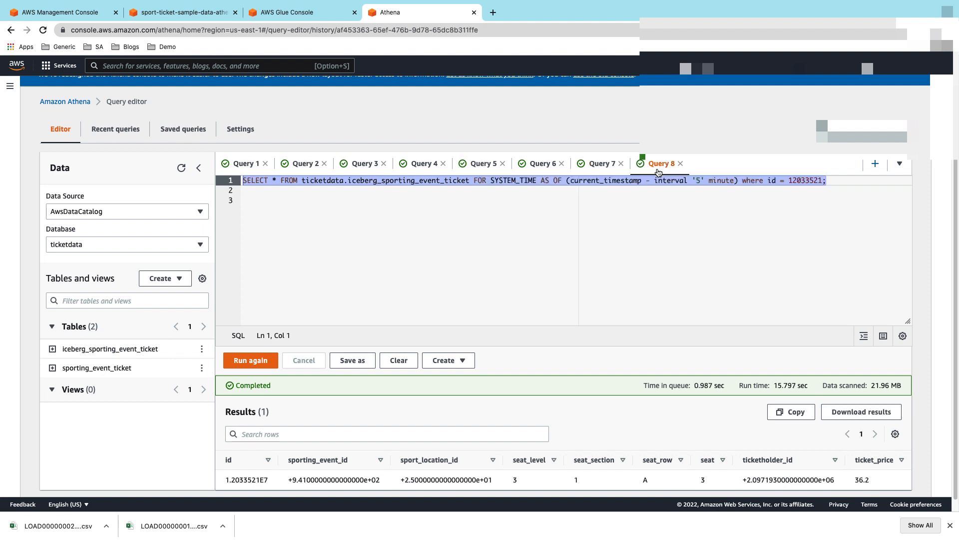
{"action": "mouse_move", "coordinate": [657, 180]}
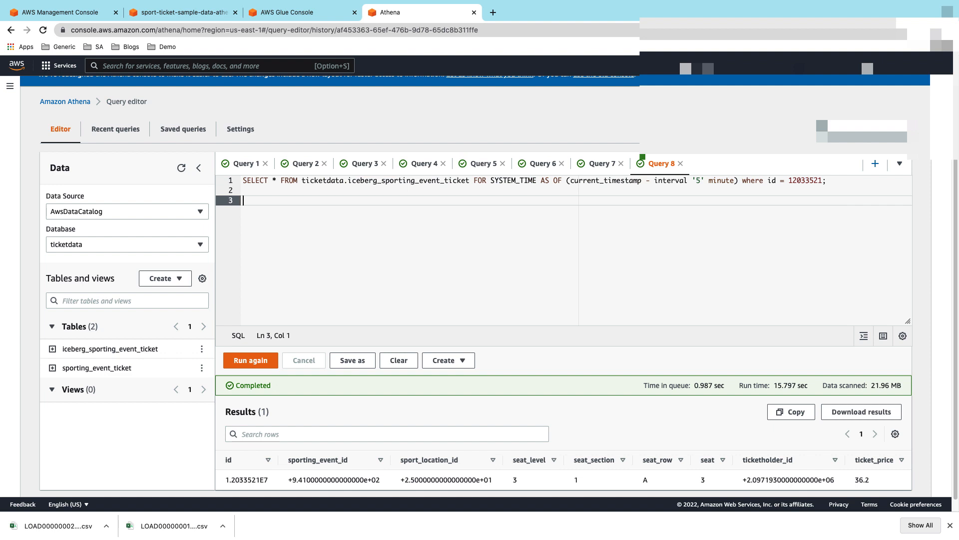
{"action": "type", "text": "SELECT * FROM ticketdata.iceberg_sporting_event_ticket FOR SYSTEM_TIME AS OF TIMESTAMP '2022-01-04 17:50:00' where id = 12033521;"}
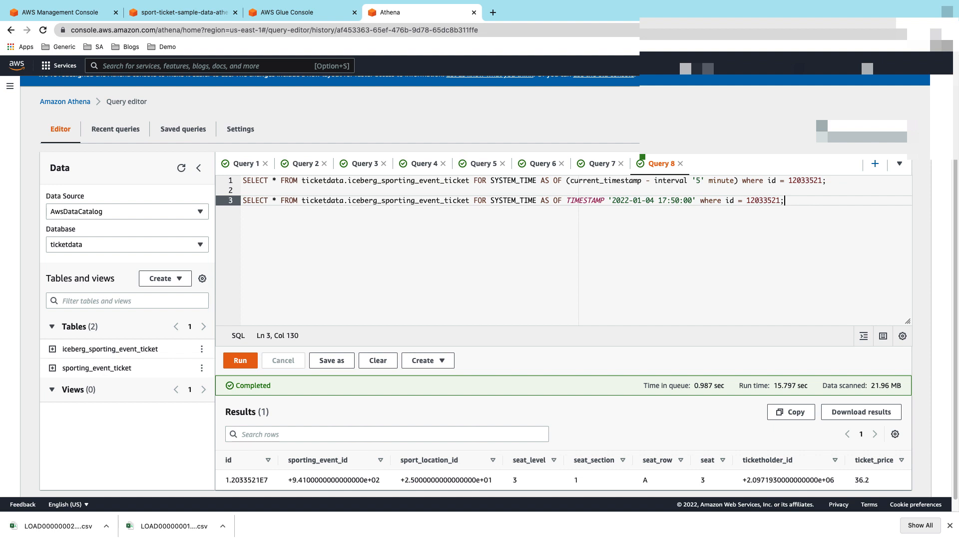
{"action": "mouse_move", "coordinate": [436, 199]}
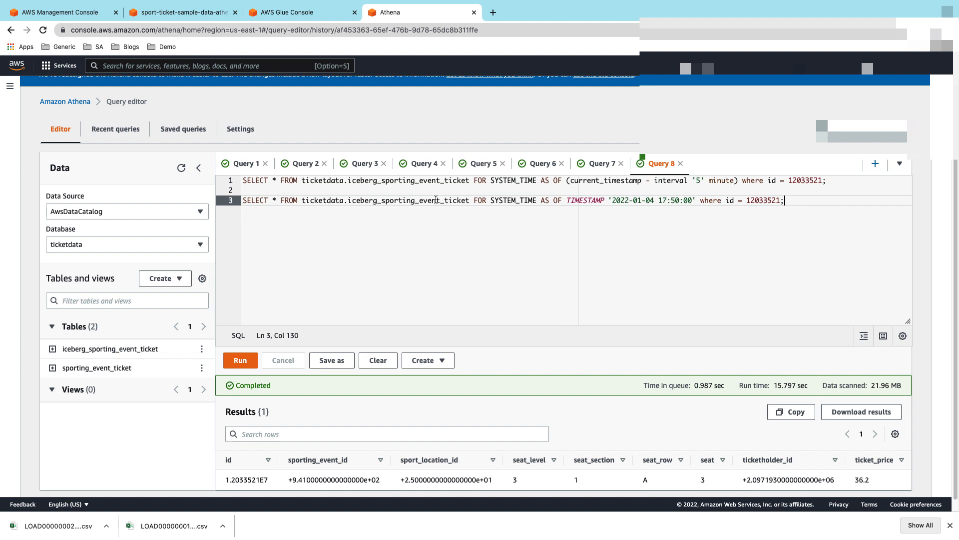
{"action": "mouse_move", "coordinate": [417, 215]}
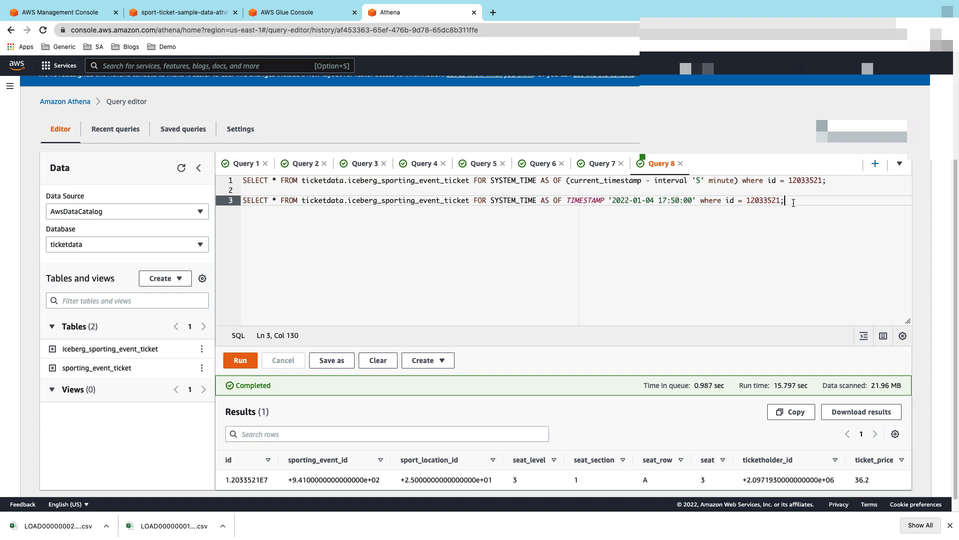
{"action": "triple_click", "coordinate": [490, 200]}
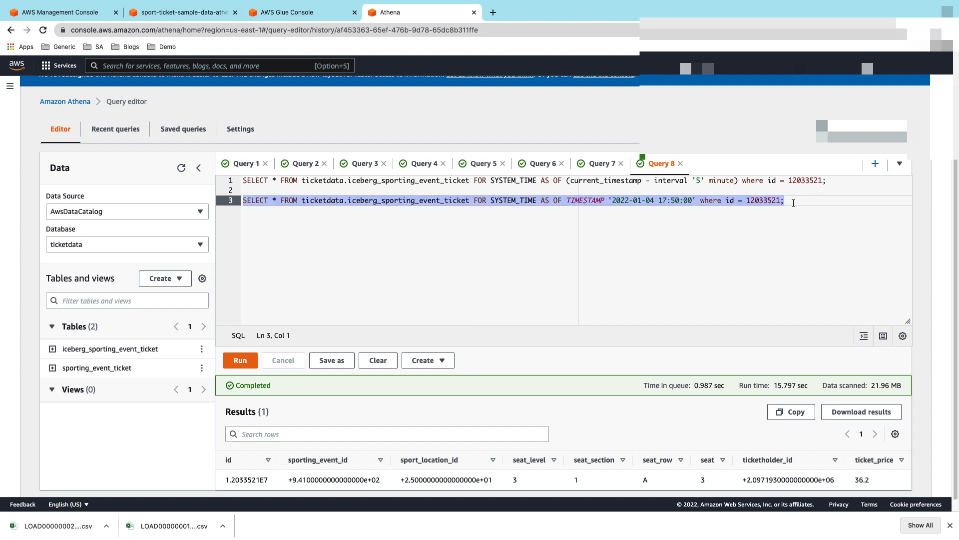
{"action": "left_click", "coordinate": [240, 360]}
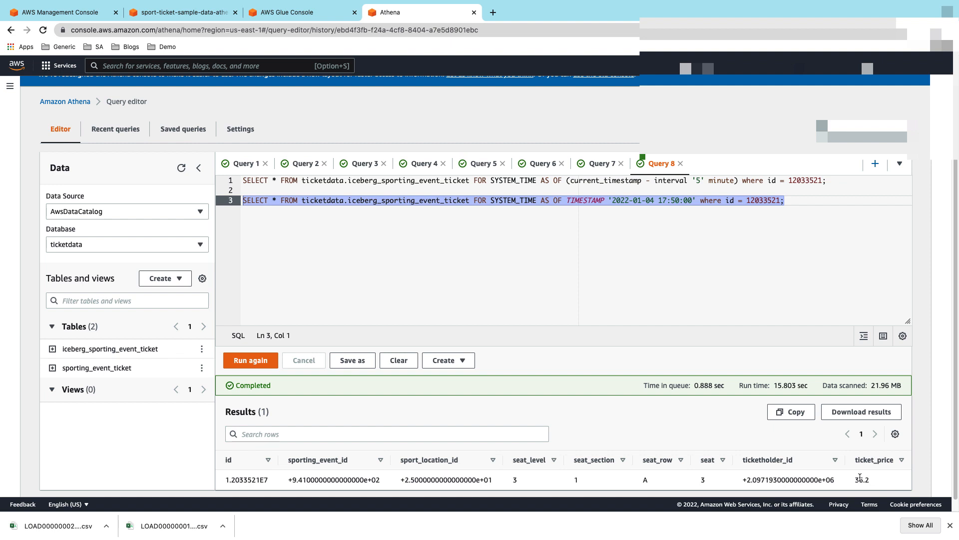
{"action": "left_click", "coordinate": [251, 360]}
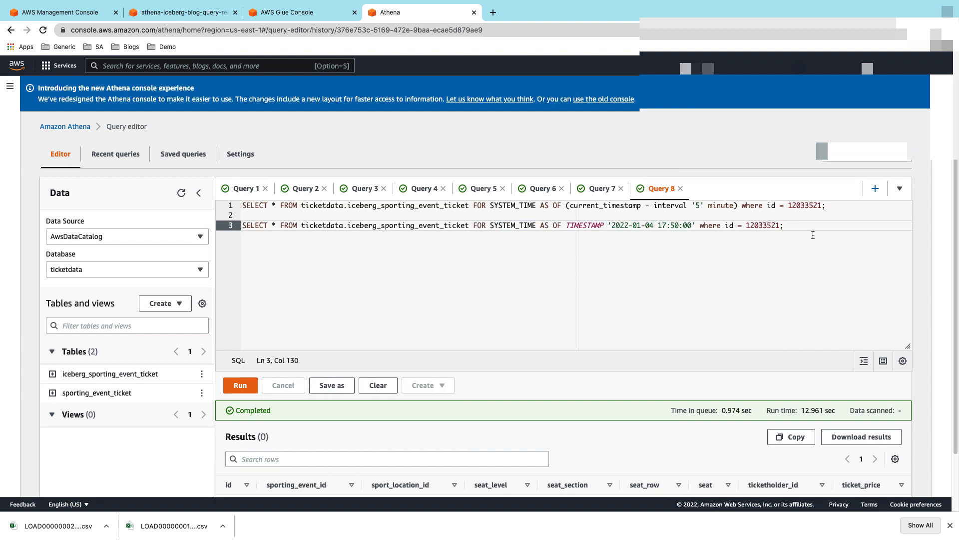
Count the seat_level 4 tickets in iceberg_sporting_event_ticket, returning 1,408,873.
{"action": "left_click", "coordinate": [874, 187]}
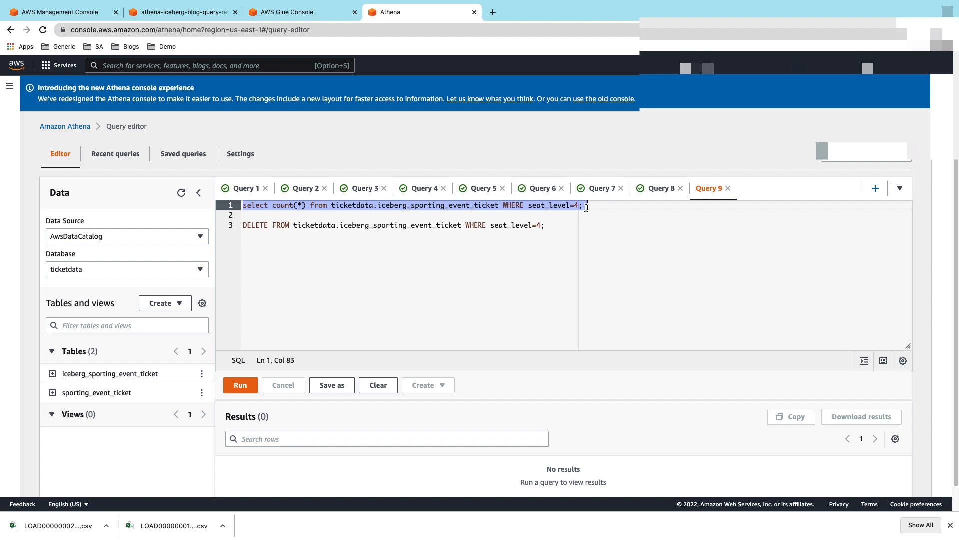
{"action": "left_click", "coordinate": [240, 385]}
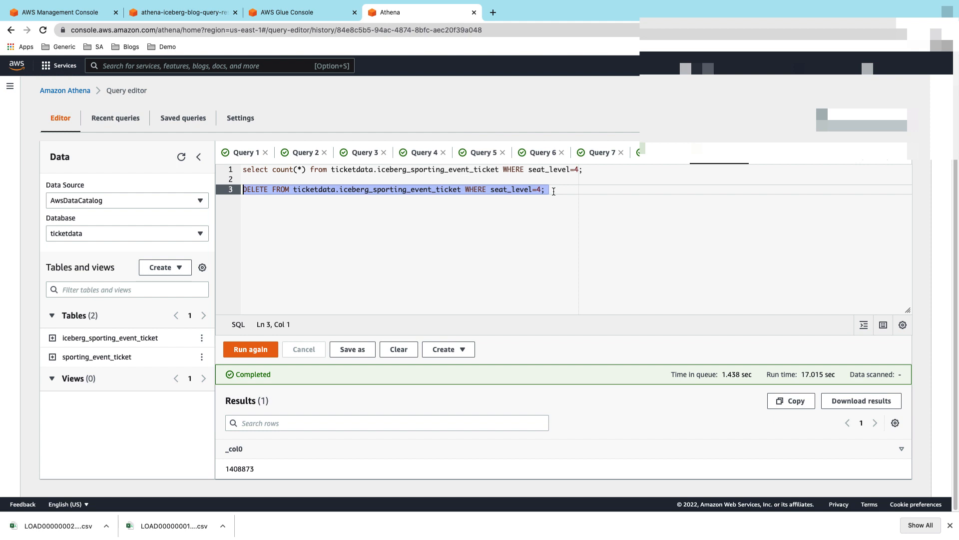
Run the DELETE of seat_level 4 rows and re-run the count, which now returns 0.
{"action": "left_click", "coordinate": [251, 349]}
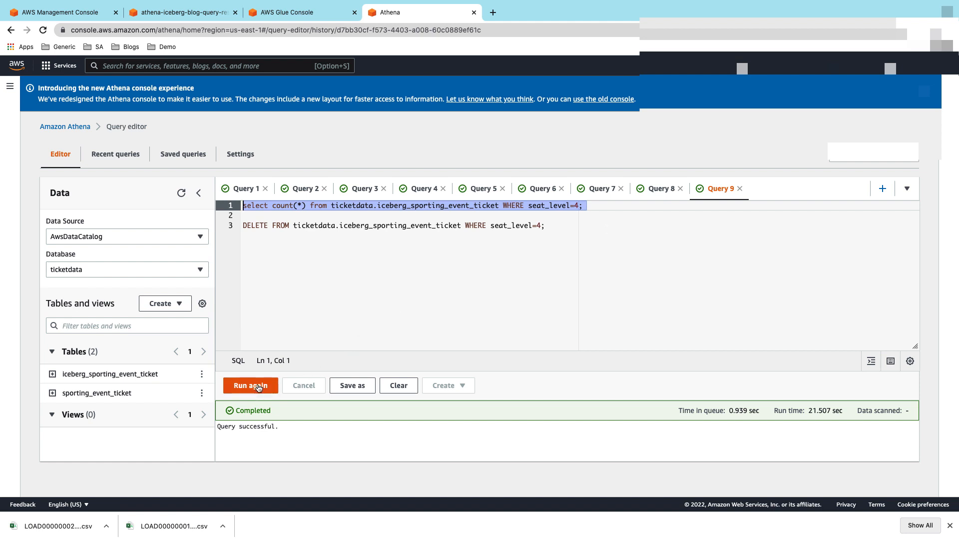
{"action": "left_click", "coordinate": [251, 385]}
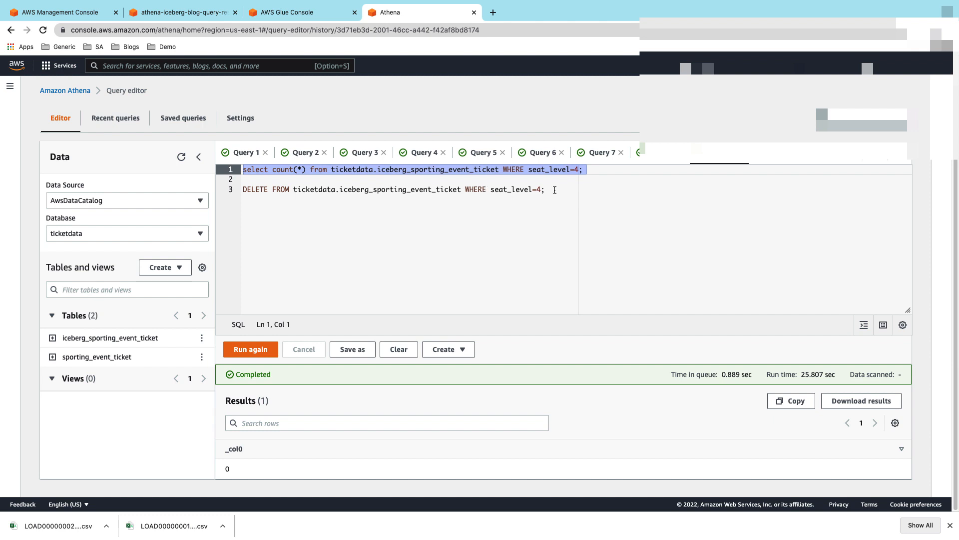
{"action": "left_click", "coordinate": [544, 189]}
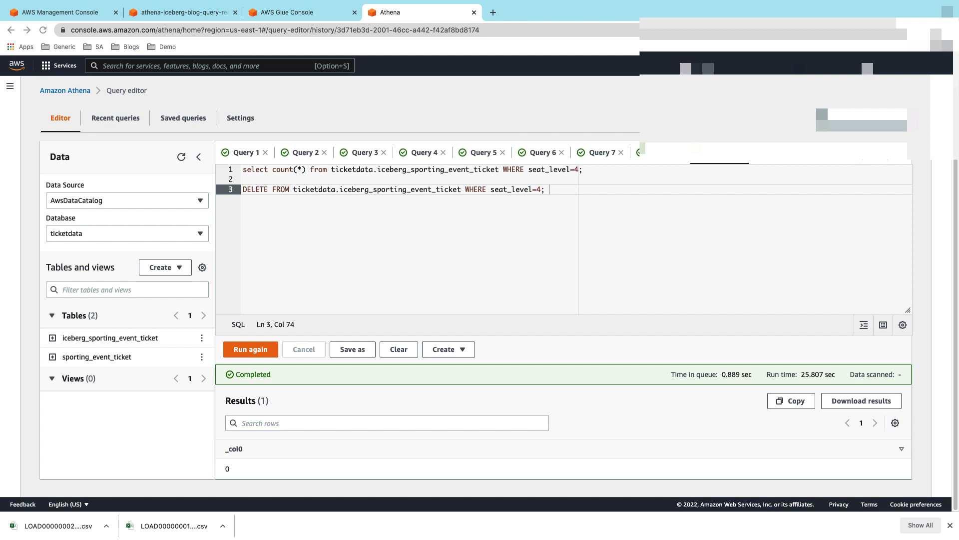
{"action": "mouse_move", "coordinate": [653, 333]}
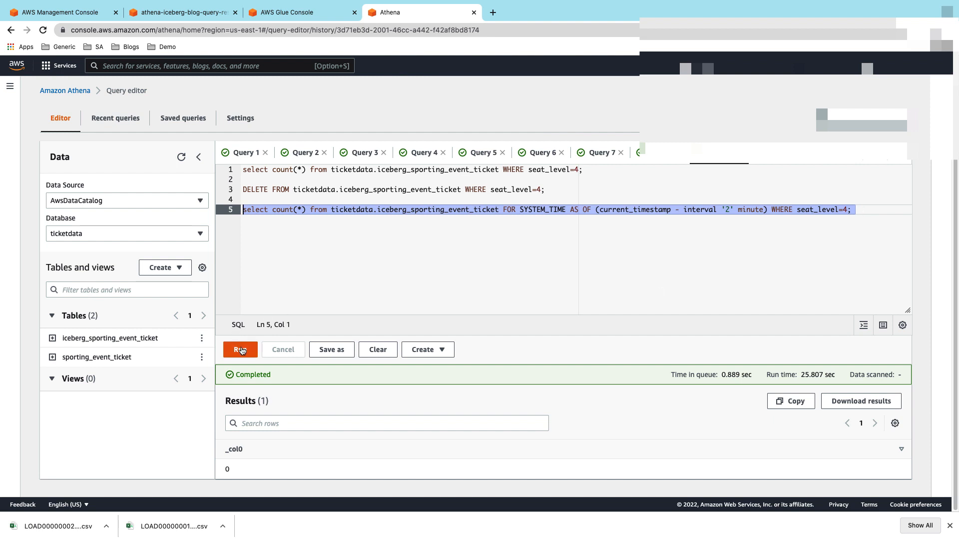
Count seat_level 4 tickets as of two minutes ago, returning 1,408,873.
{"action": "left_click", "coordinate": [240, 349]}
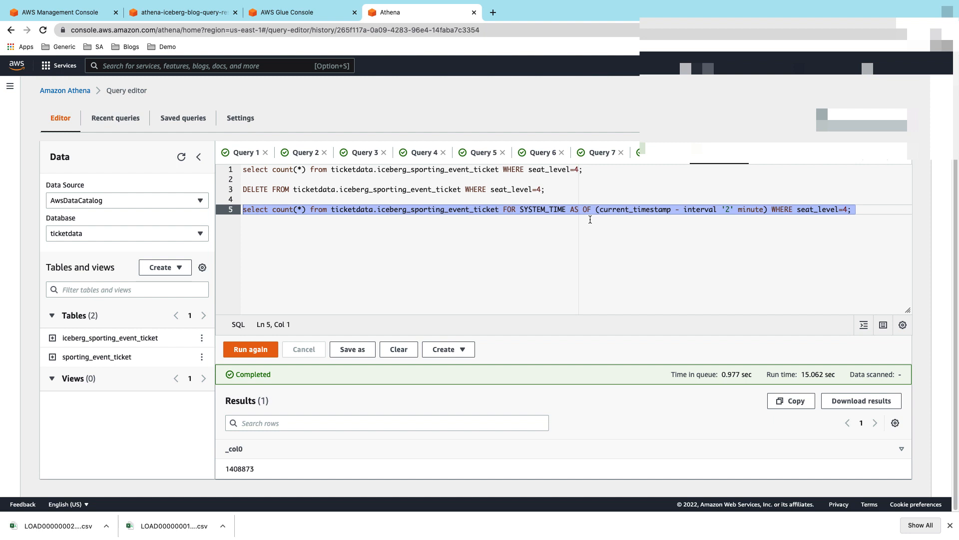
{"action": "mouse_move", "coordinate": [766, 242]}
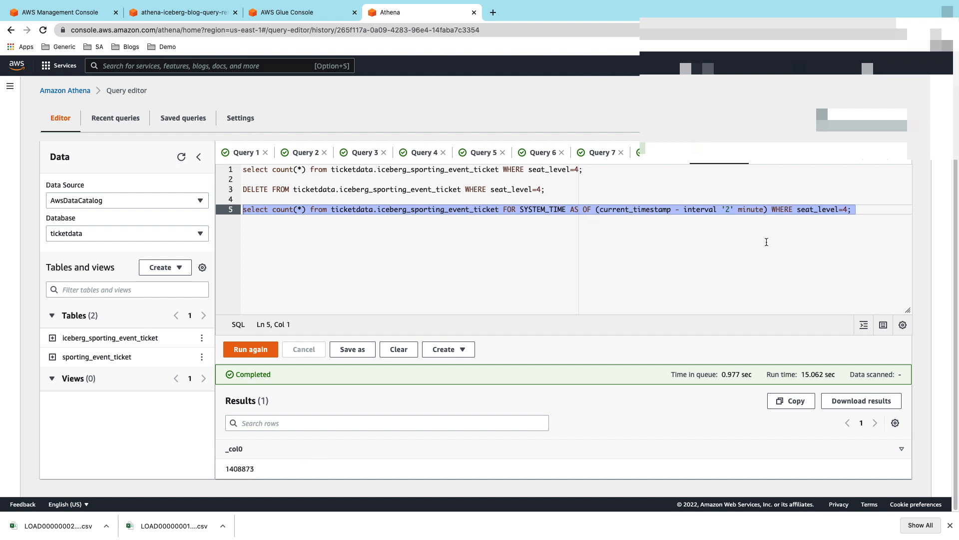